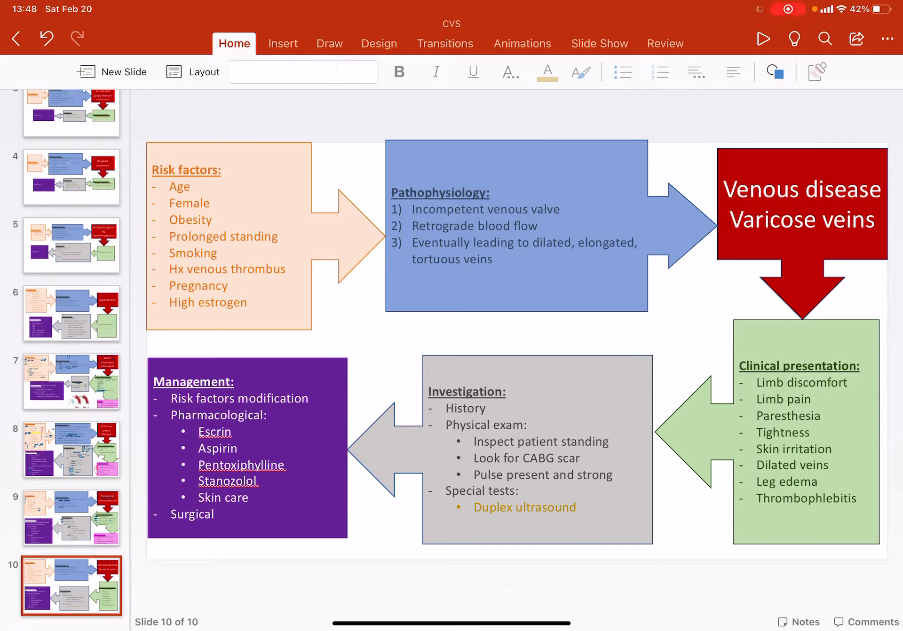
With the blue pen, mark Age, circle Female and add a 10X note beside it.
click(329, 44)
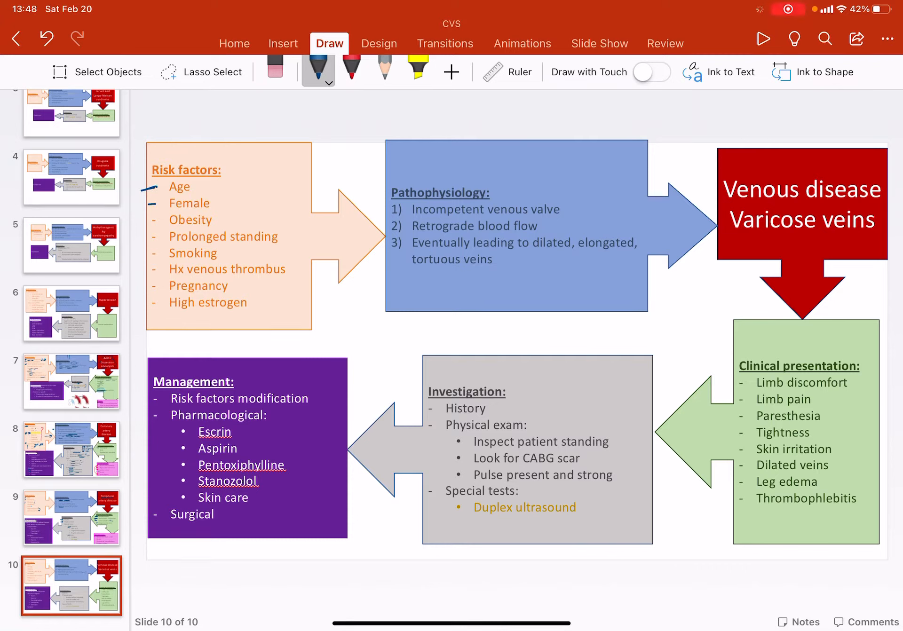
drag(151, 201, 163, 206)
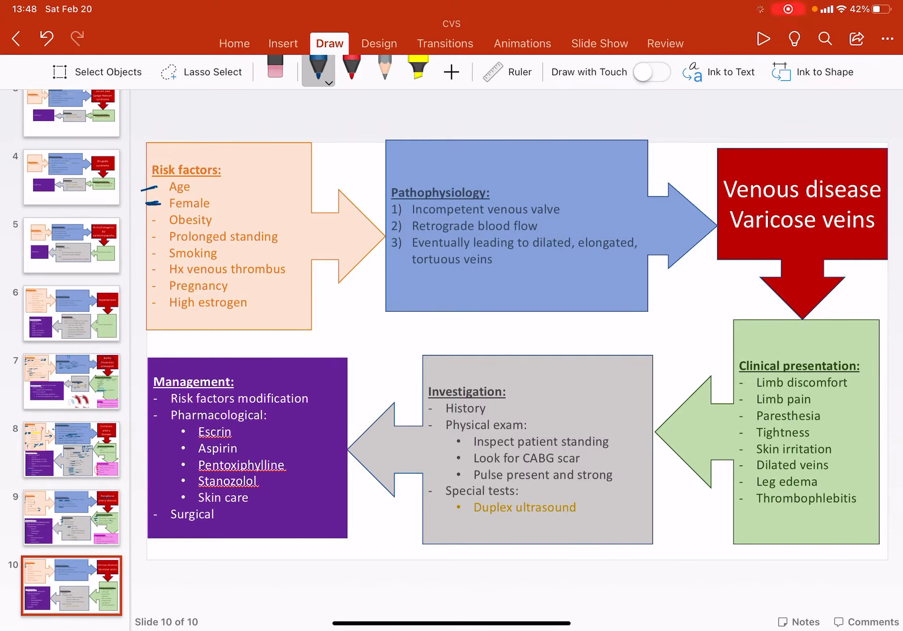
drag(161, 195, 207, 204)
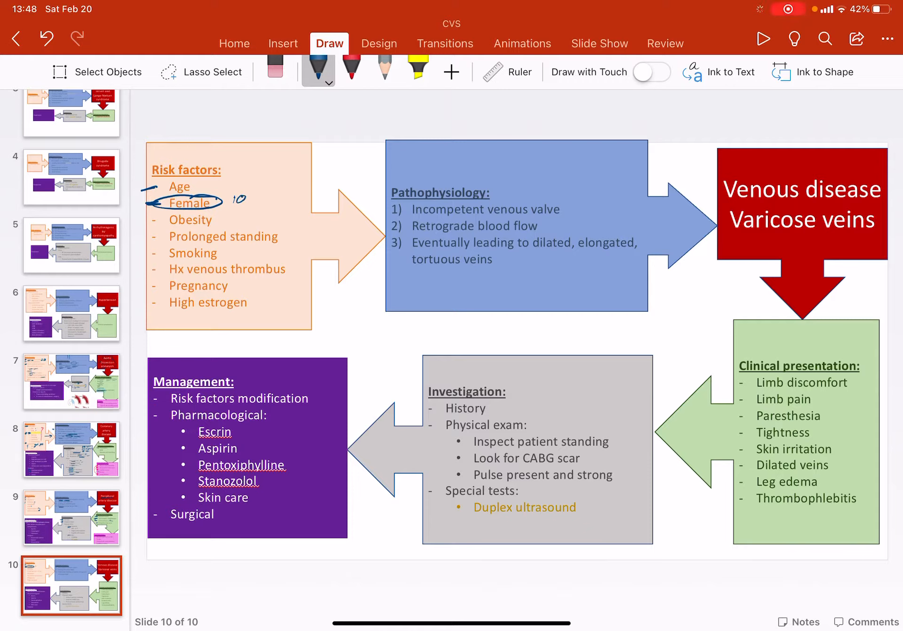
drag(248, 198, 258, 201)
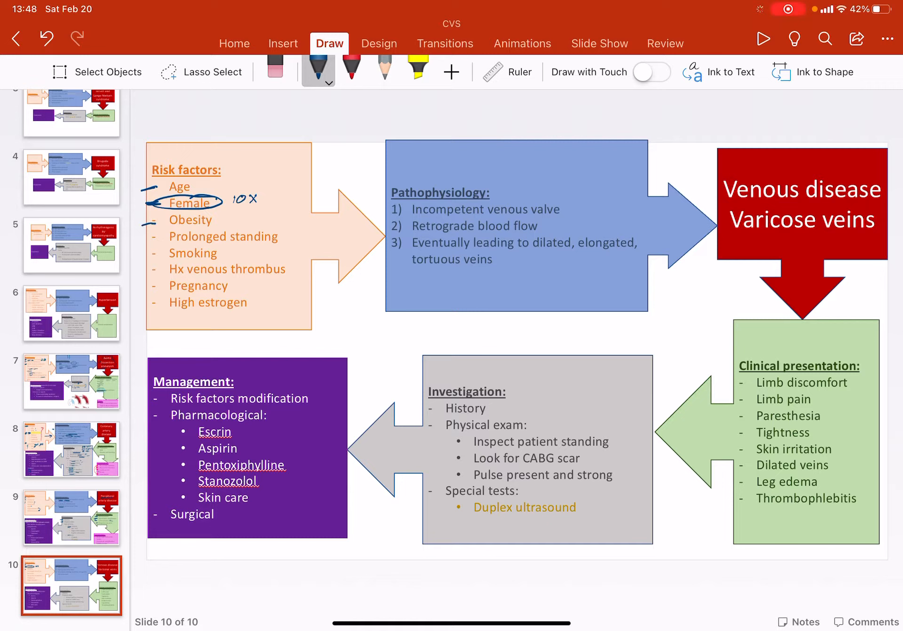
Draw an arrow at Prolonged standing and arrows beside the remaining risk factors.
drag(146, 230, 167, 236)
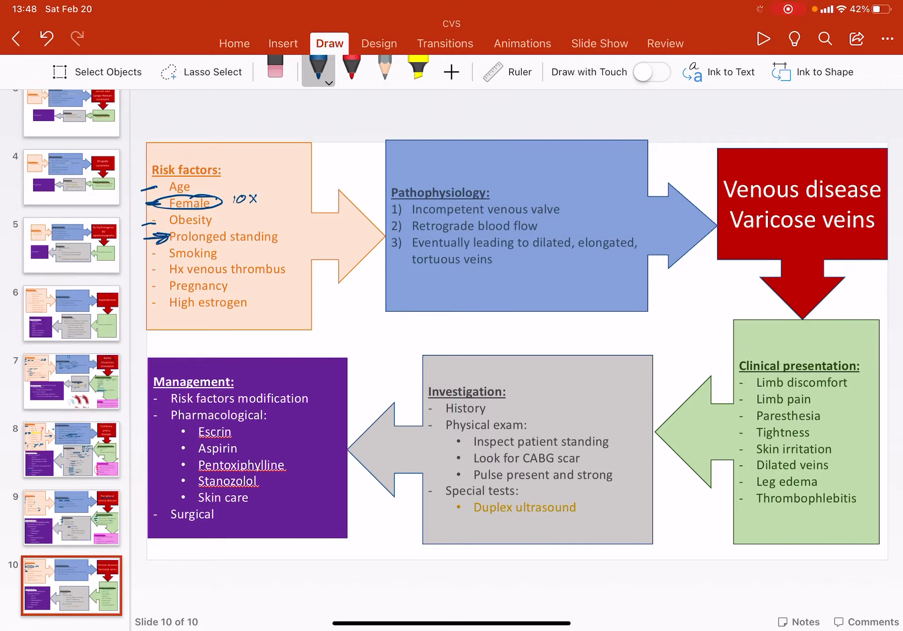
drag(149, 253, 173, 287)
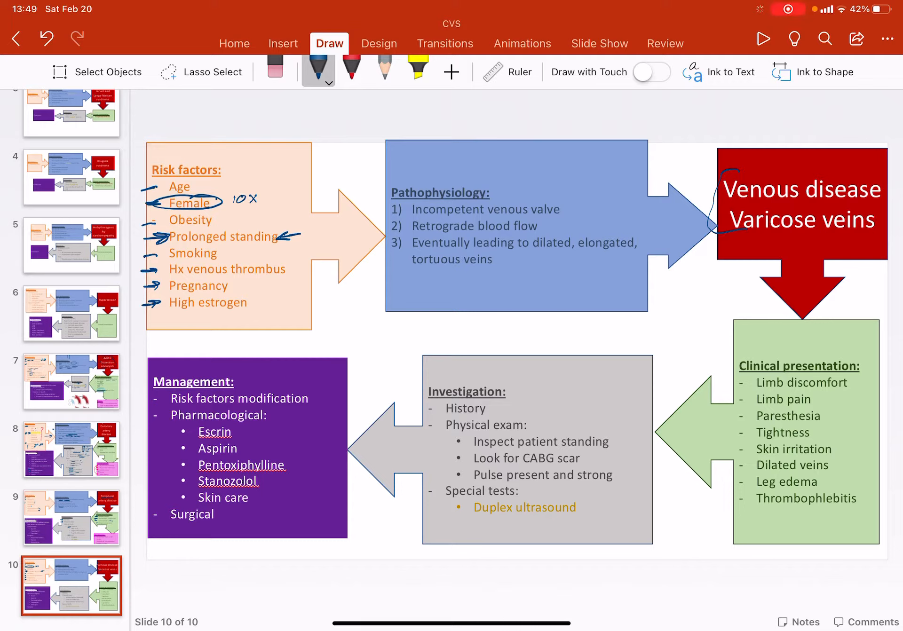
Circle valve, underline dilated, elongated, tortuous, and bracket the Clinical presentation symptom list.
drag(414, 217, 479, 217)
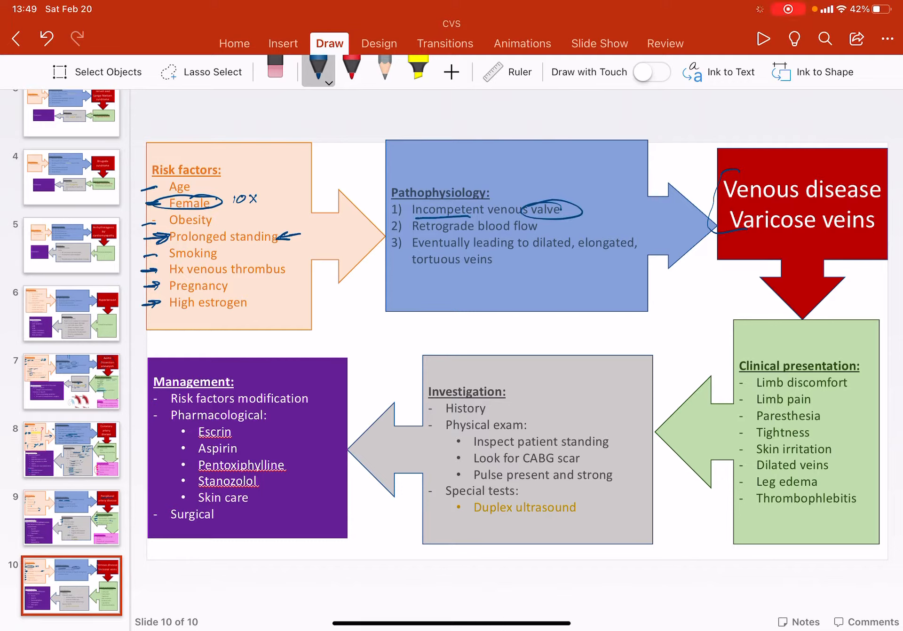
drag(559, 210, 587, 206)
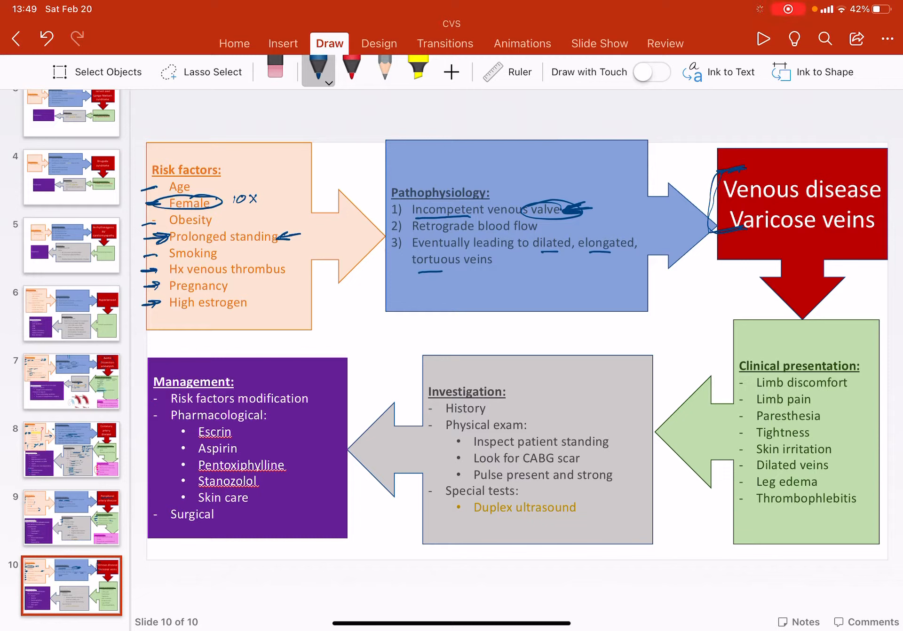
drag(731, 230, 805, 234)
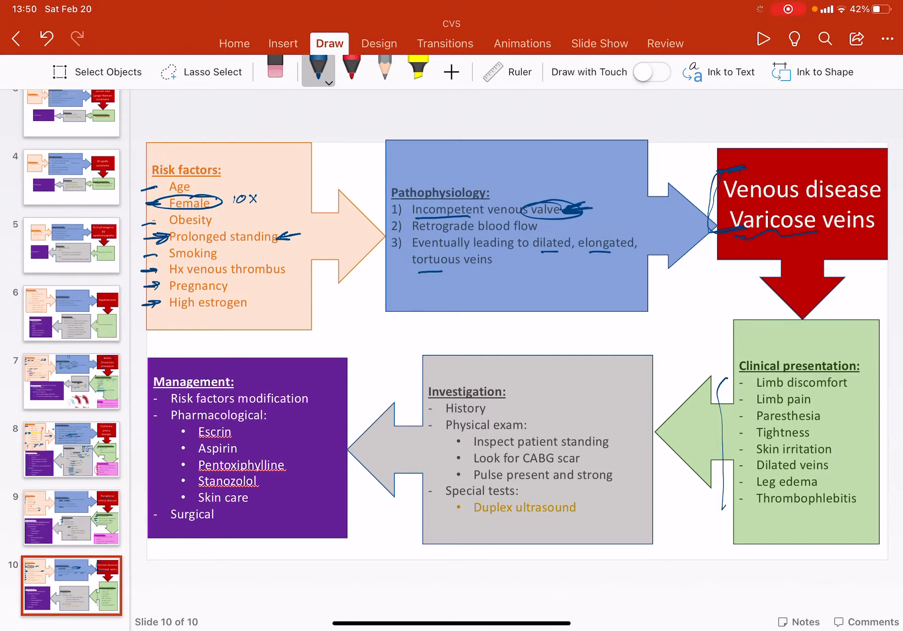
Mark History with an arrow to Duplex ultrasound, box standing, circle CABG and underline Pulse.
drag(429, 409, 429, 423)
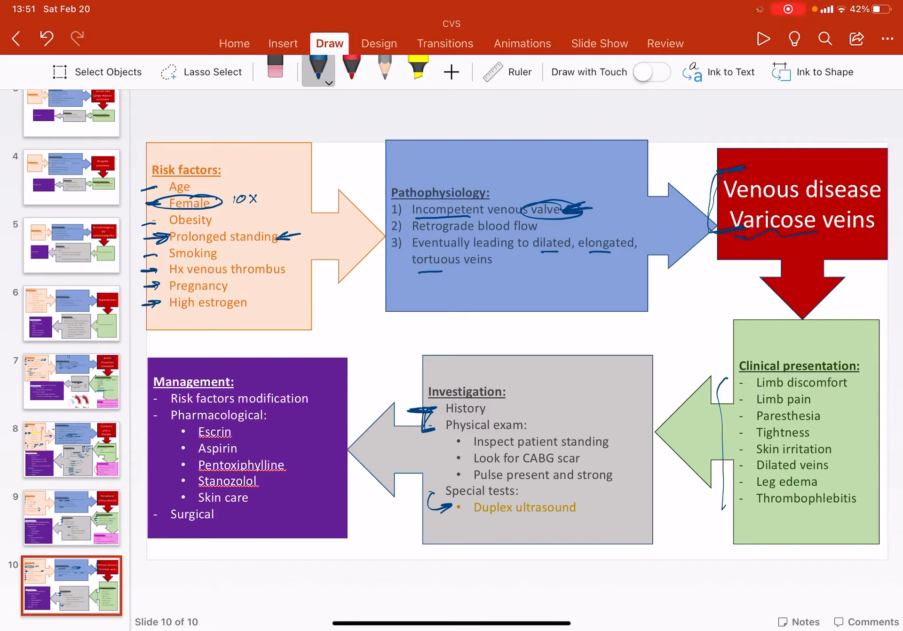
drag(570, 440, 613, 441)
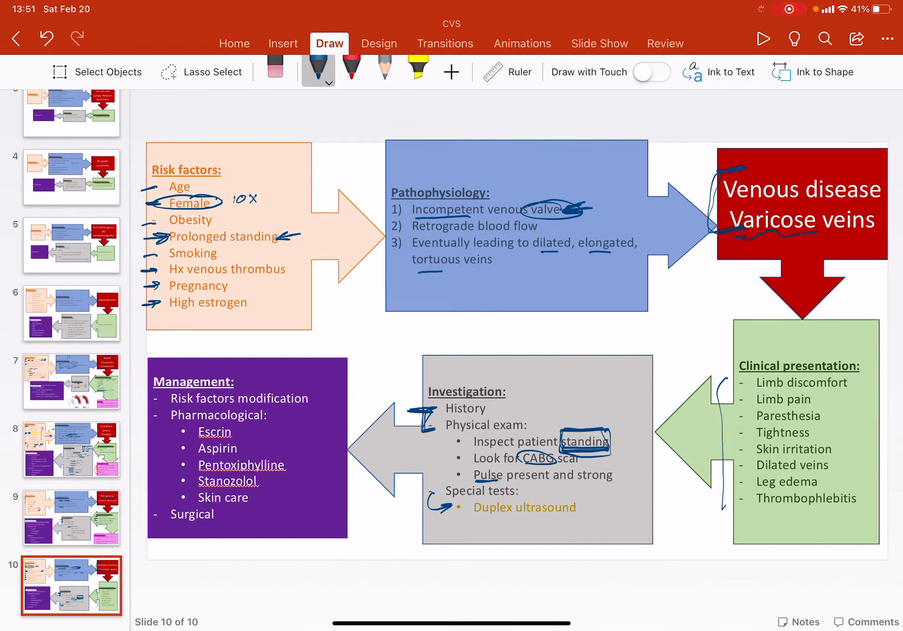
drag(469, 473, 504, 477)
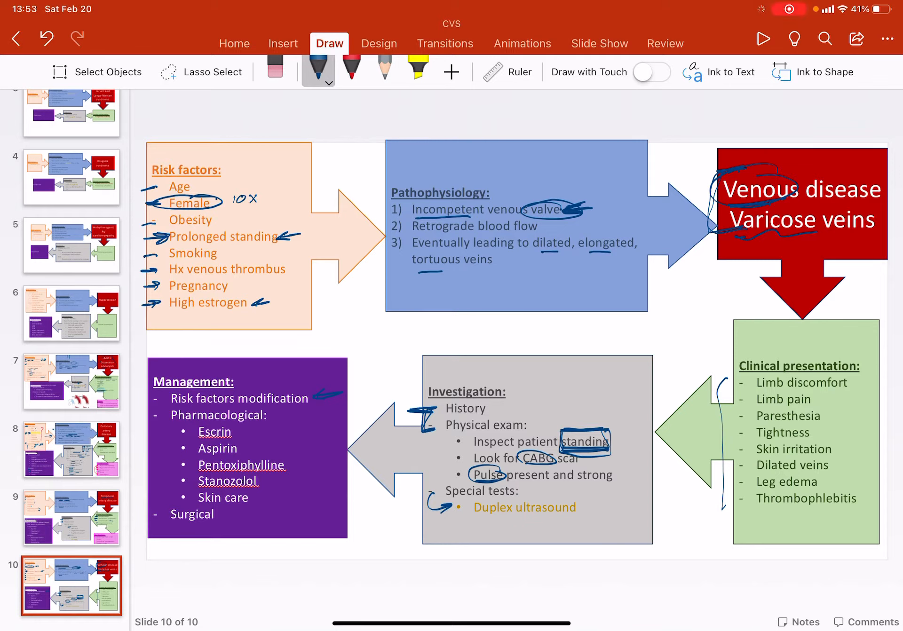
Ink dashes beside Escrin, Aspirin and tick the first Clinical presentation items.
click(275, 69)
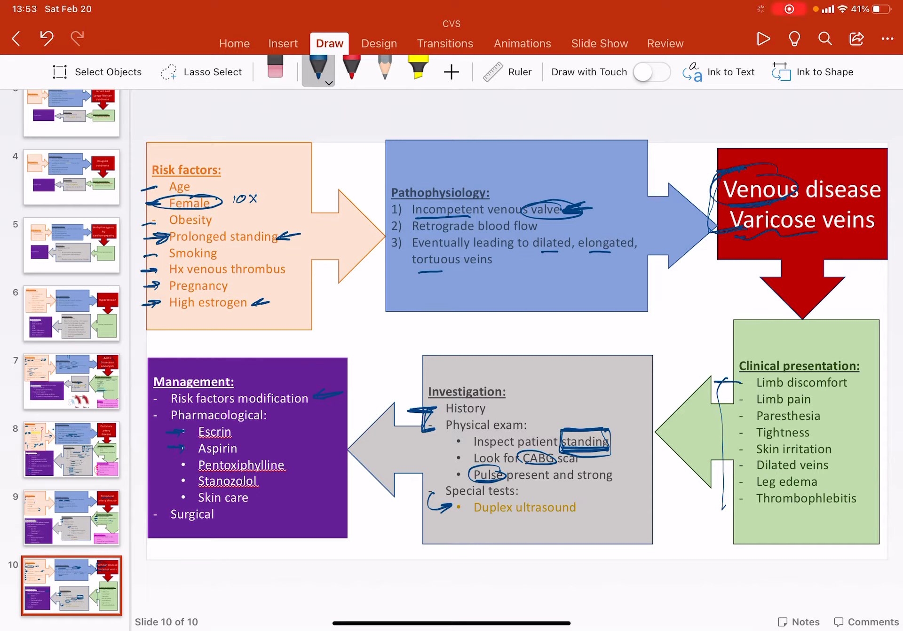
drag(719, 396, 742, 434)
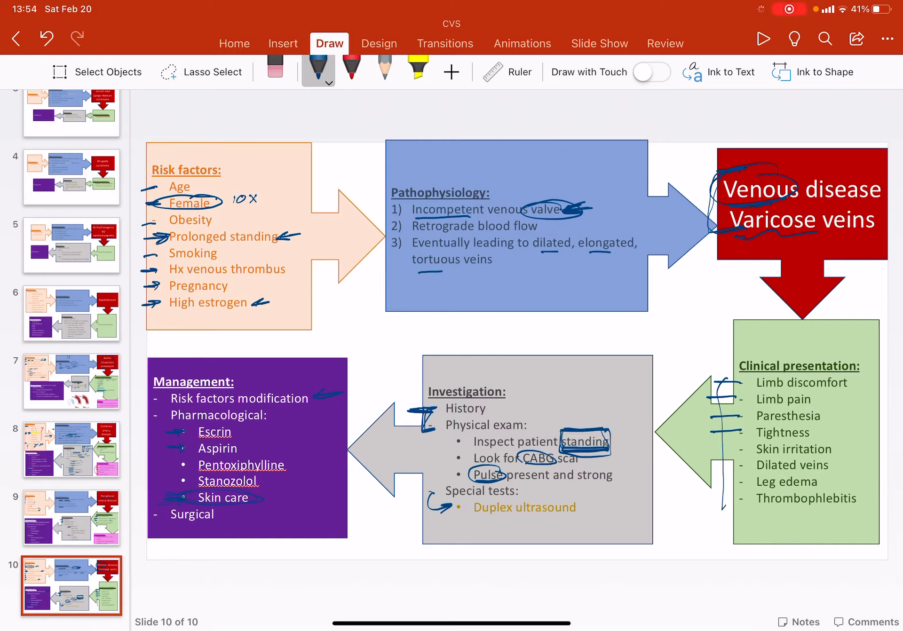
Tick Limb pain, Paresthesia, Tightness and circle Skin care in blue ink.
drag(754, 450, 841, 450)
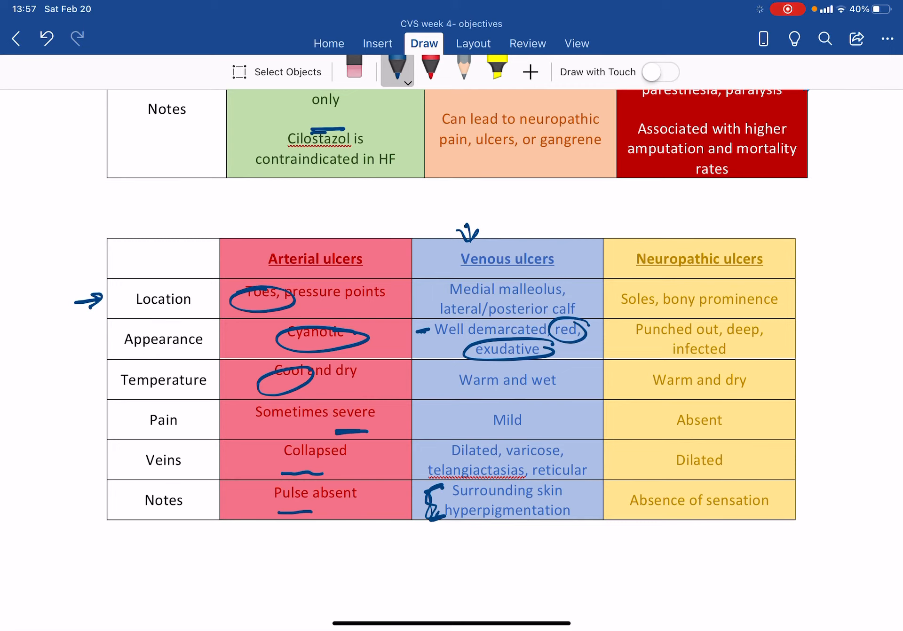
Circle warm and wet and mild, underline veins entries and bracket hyperpigmentation in Venous ulcers.
drag(449, 374, 564, 374)
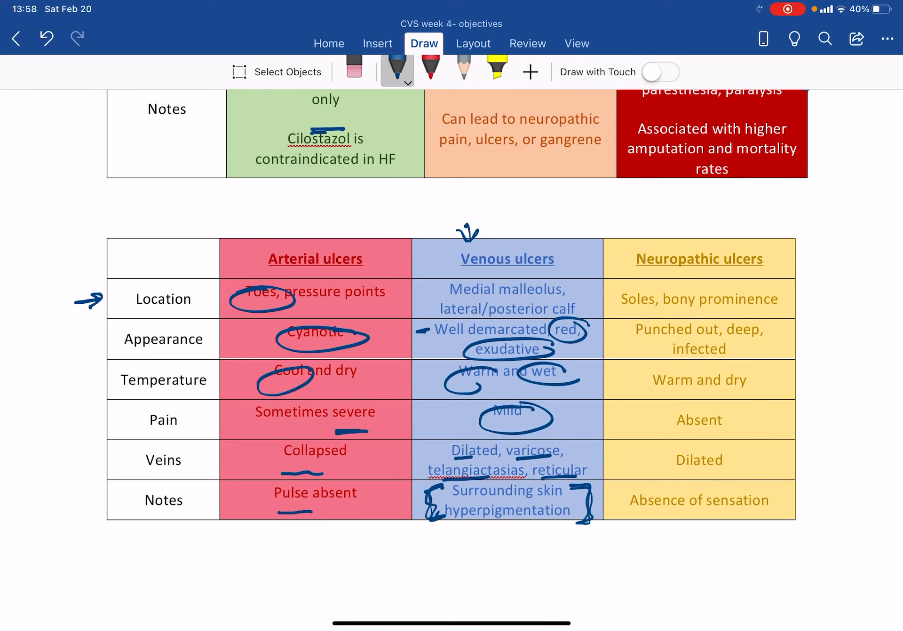
Circle Soles in the neuropathic location cell and double-underline Warm and dry.
drag(633, 291, 719, 351)
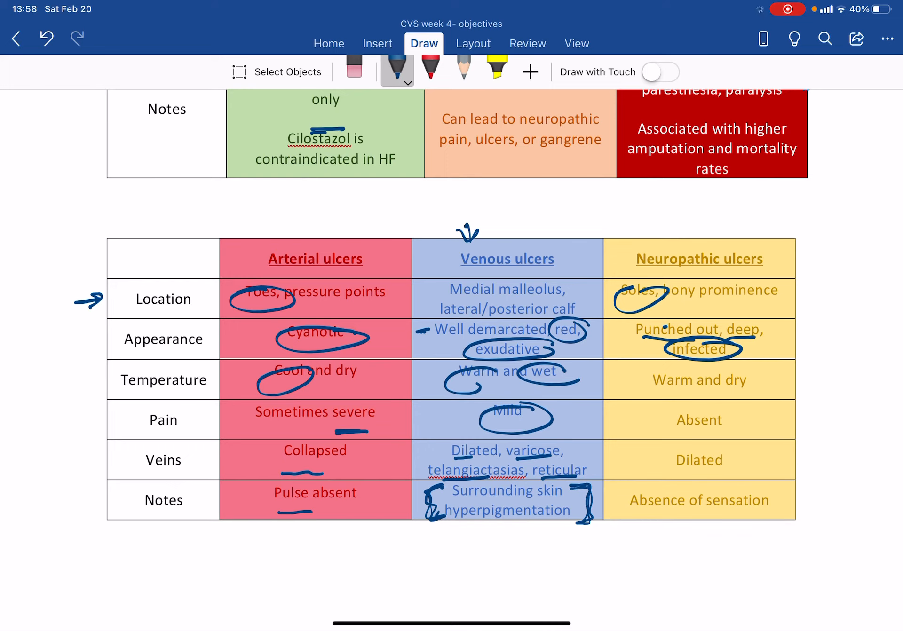
drag(656, 394, 732, 394)
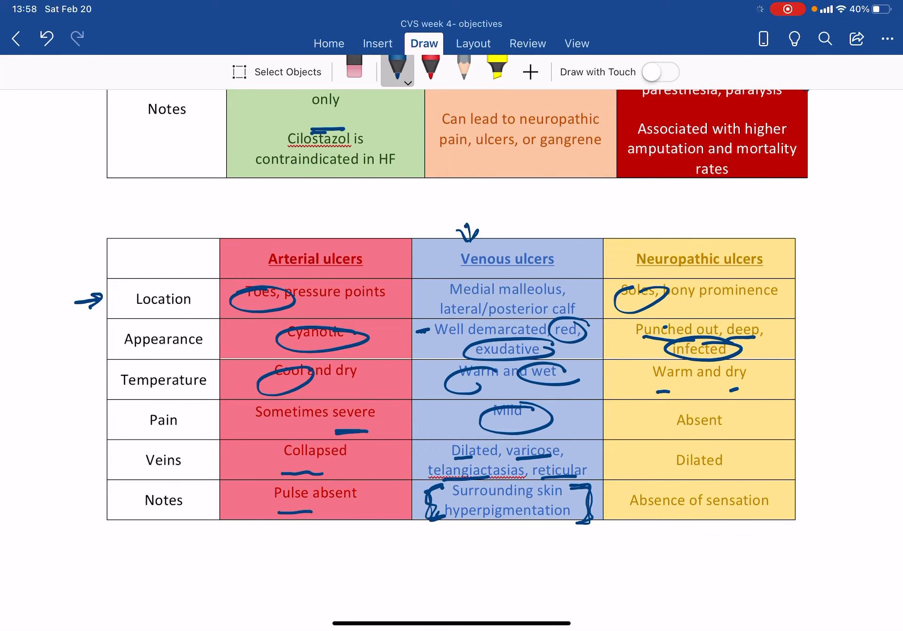
drag(651, 390, 731, 391)
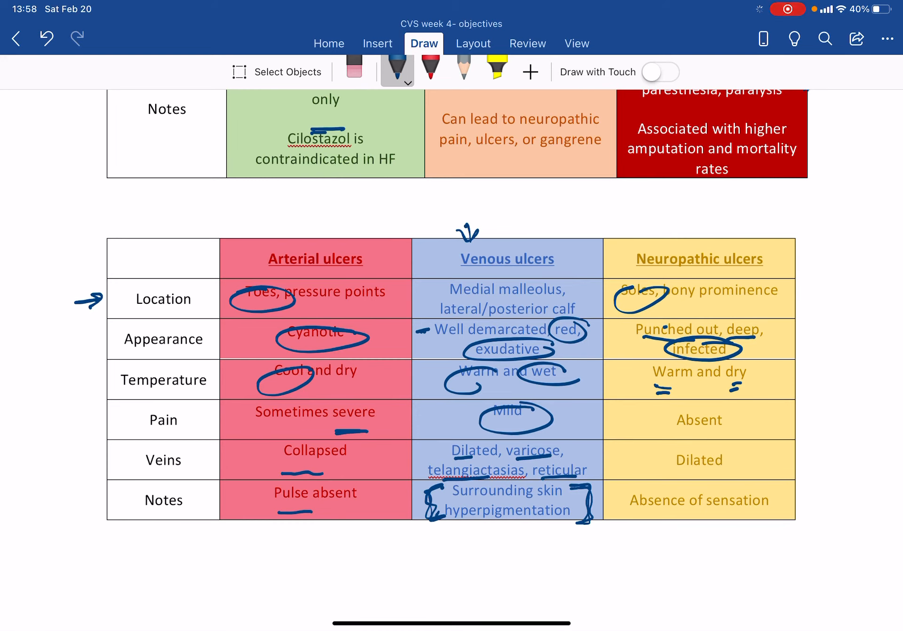
Circle Absent, sensation and Dilated in the Neuropathic ulcers pain, notes and veins cells.
drag(650, 419, 748, 419)
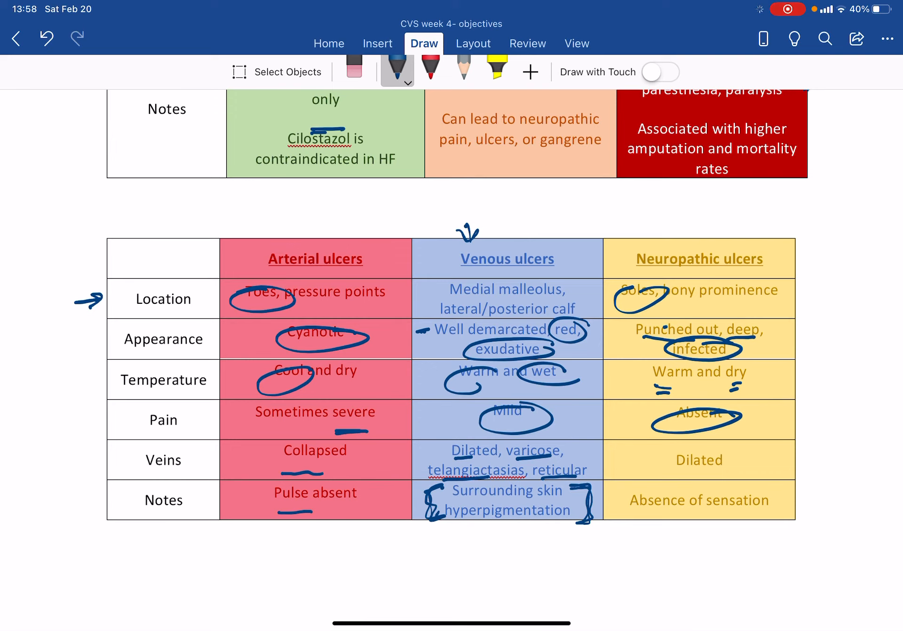
drag(645, 498, 760, 498)
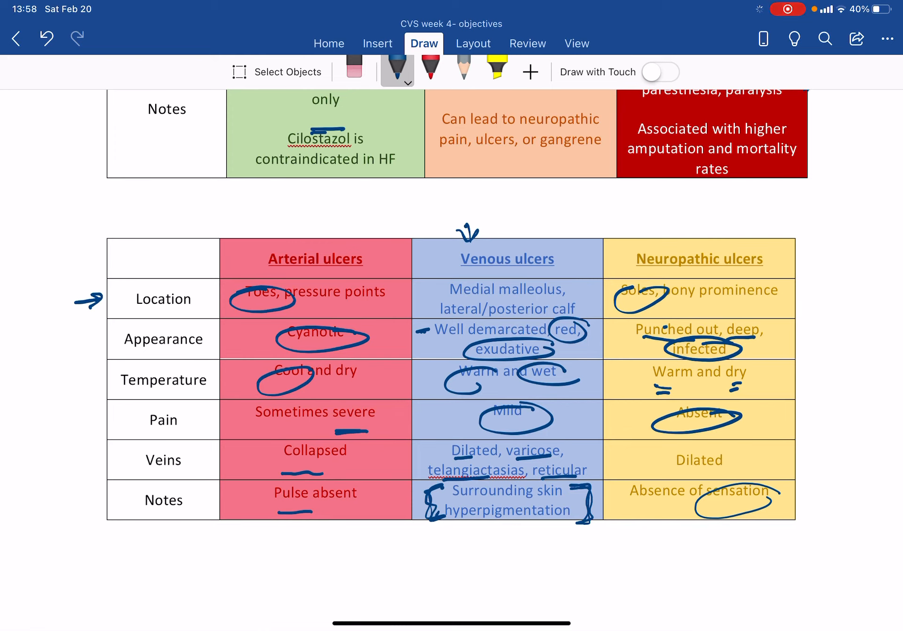
drag(651, 455, 748, 467)
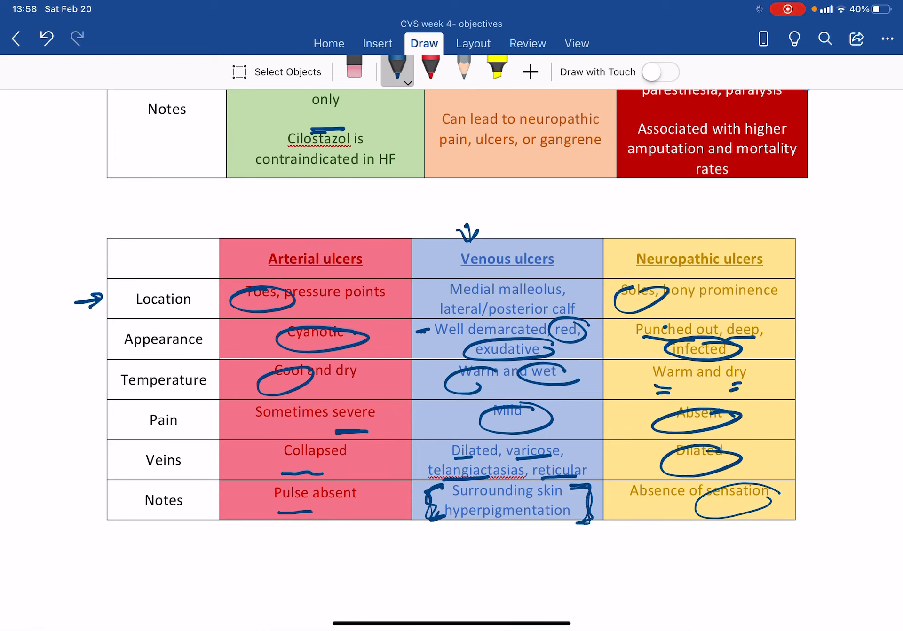